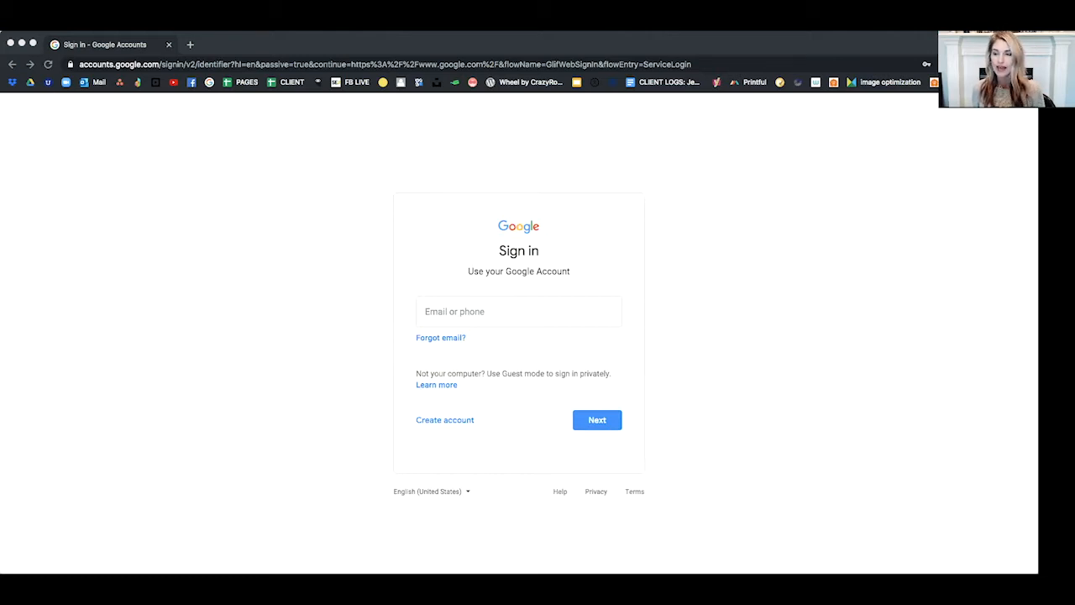
{"action": "mouse_move", "coordinate": [799, 121]}
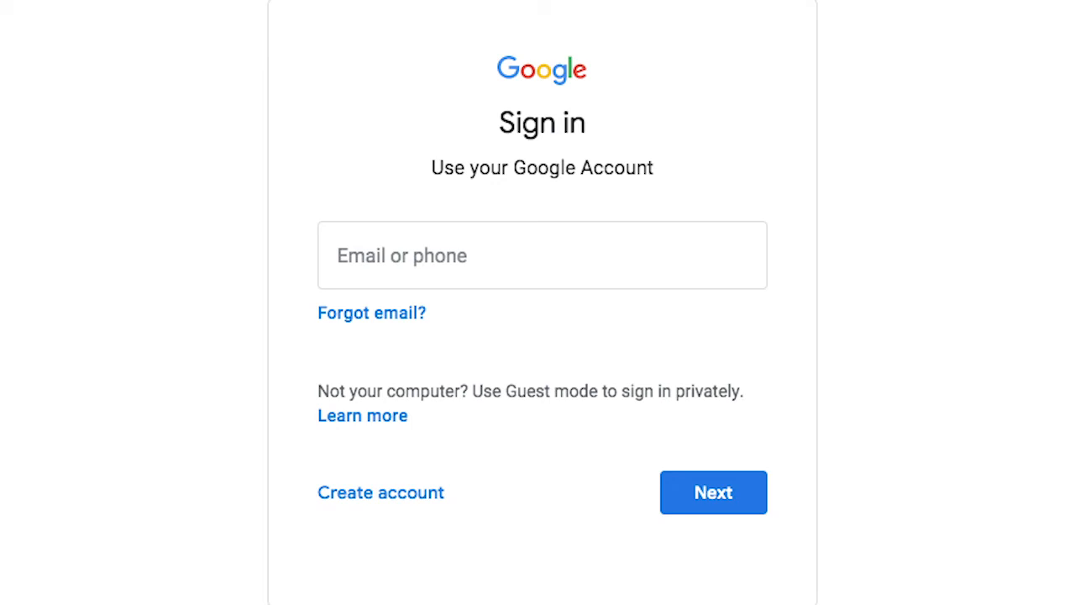
Step: Bring up the download format options for 'Sample PDF', including PDF Document (.pdf)
{"action": "left_click", "coordinate": [379, 490]}
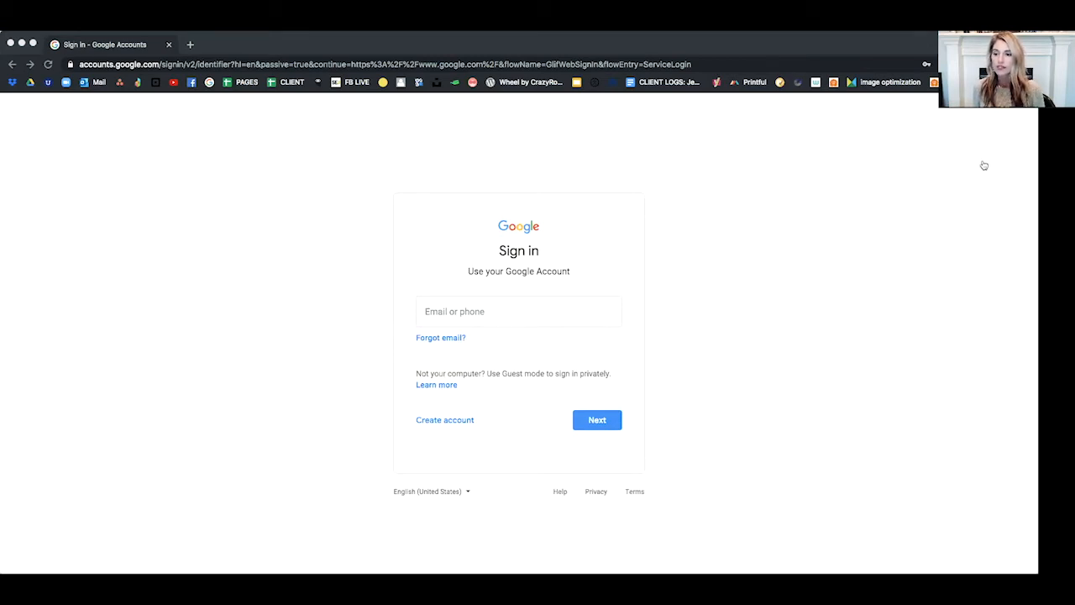
{"action": "mouse_move", "coordinate": [981, 272]}
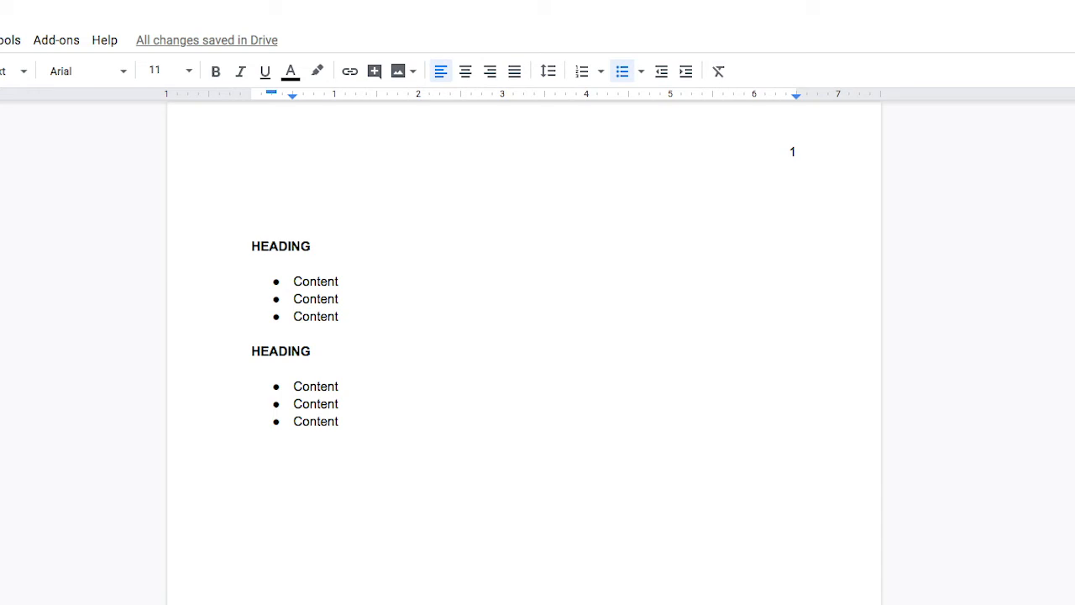
{"action": "left_click", "coordinate": [61, 37]}
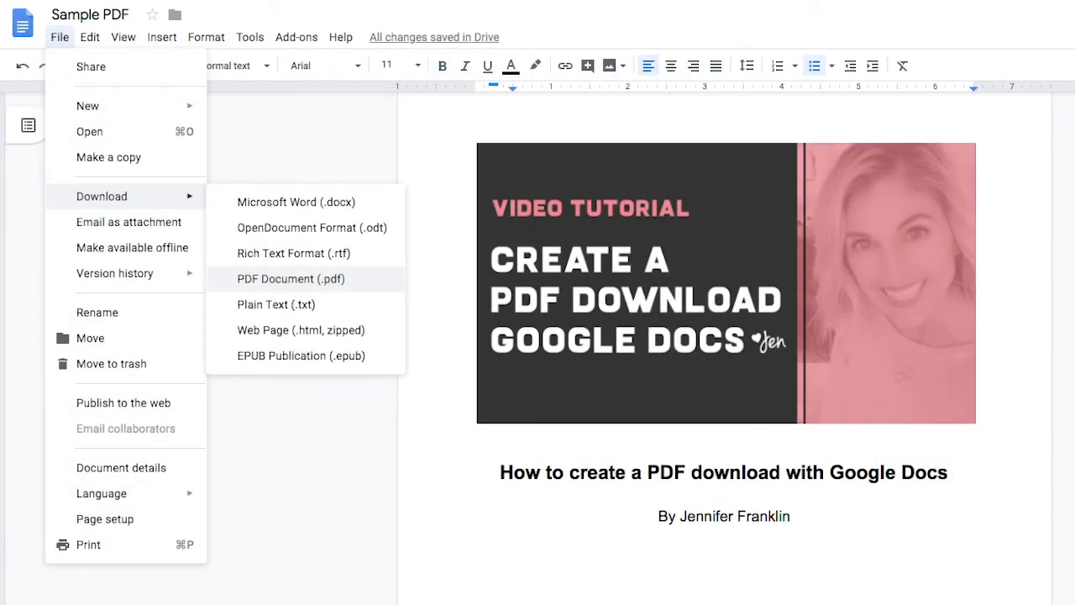